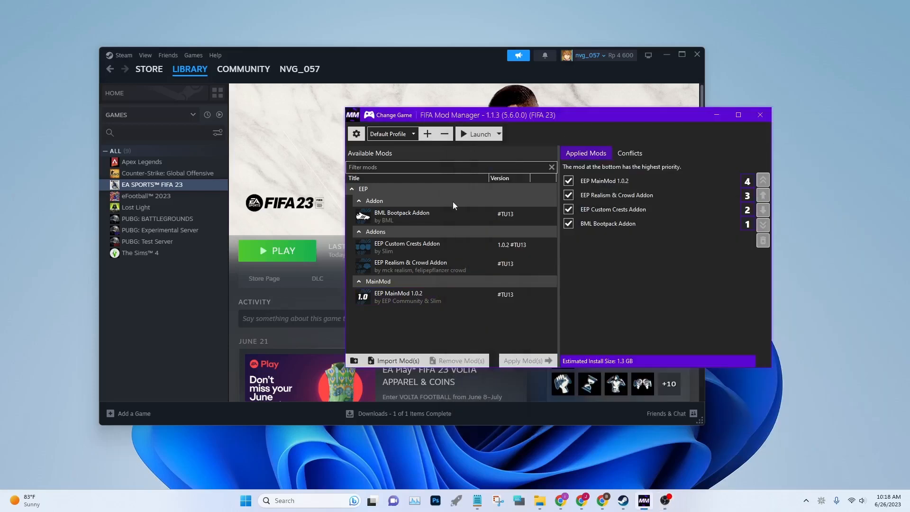
Confirm FIFA 23's Steam launch options read '-dataPath FIFAModData', then search Windows for EA.
left_click(406, 215)
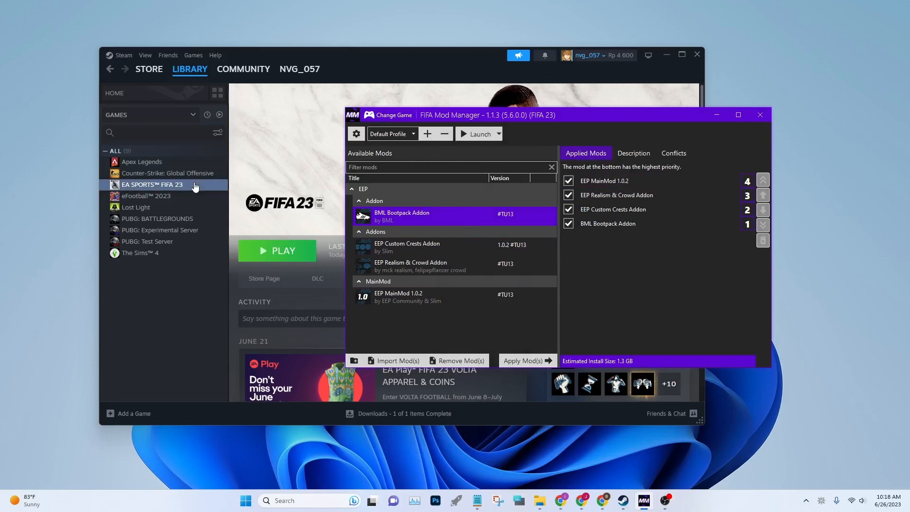
left_click(716, 115)
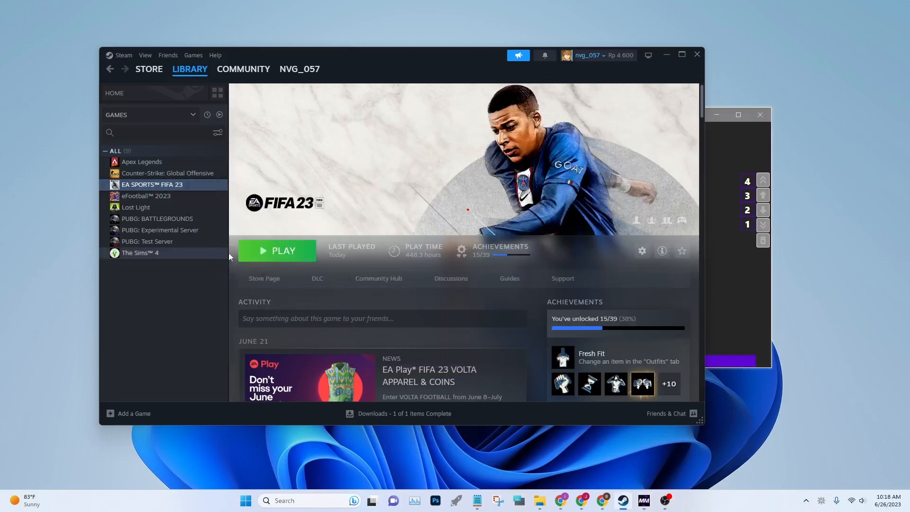
left_click(641, 251)
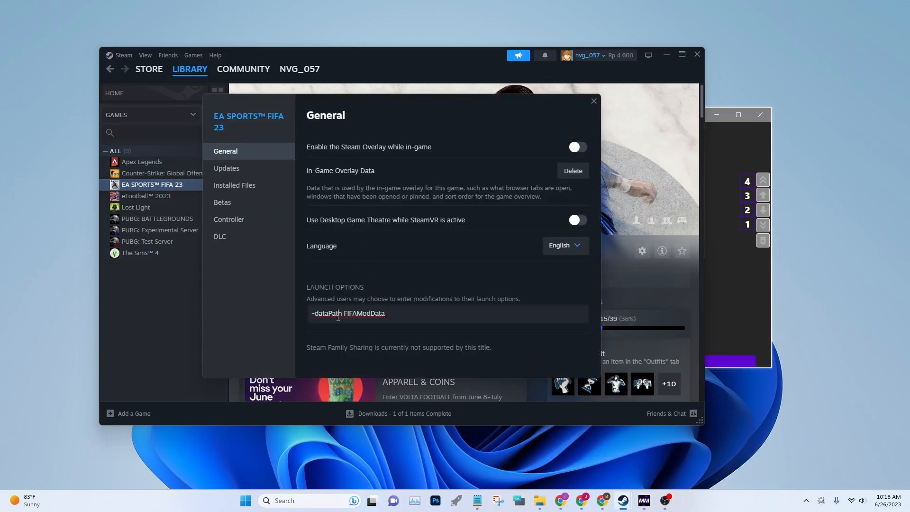
left_click(593, 101)
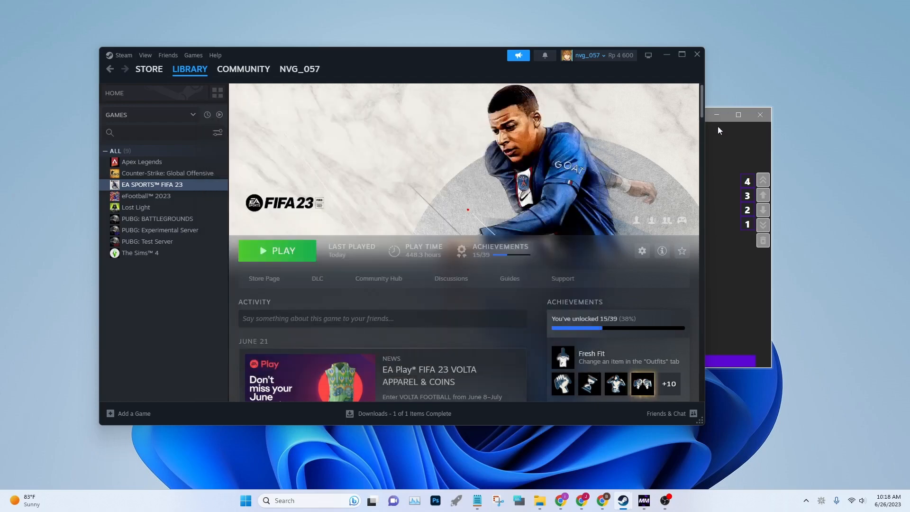
left_click(806, 499)
type("ea")
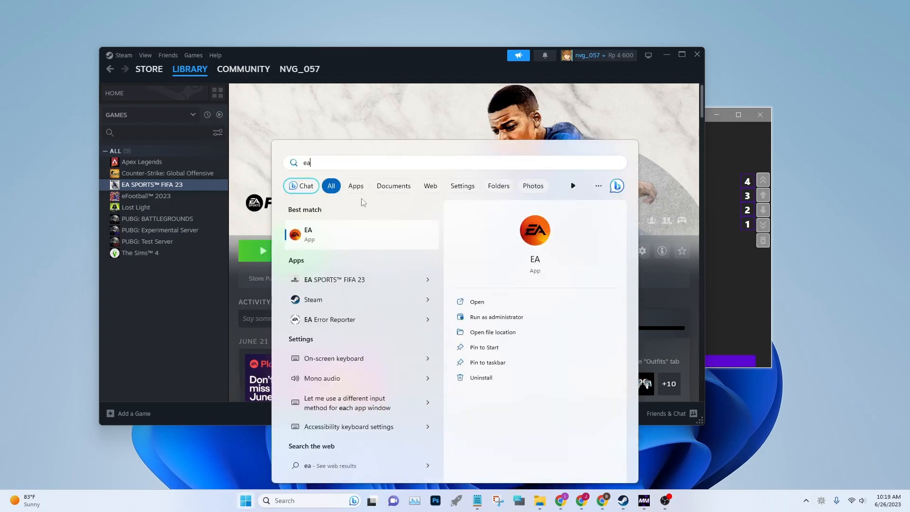
Launch the EA app and take the account offline with Go Offline, confirming 'Yes, I'm sure'.
left_click(476, 301)
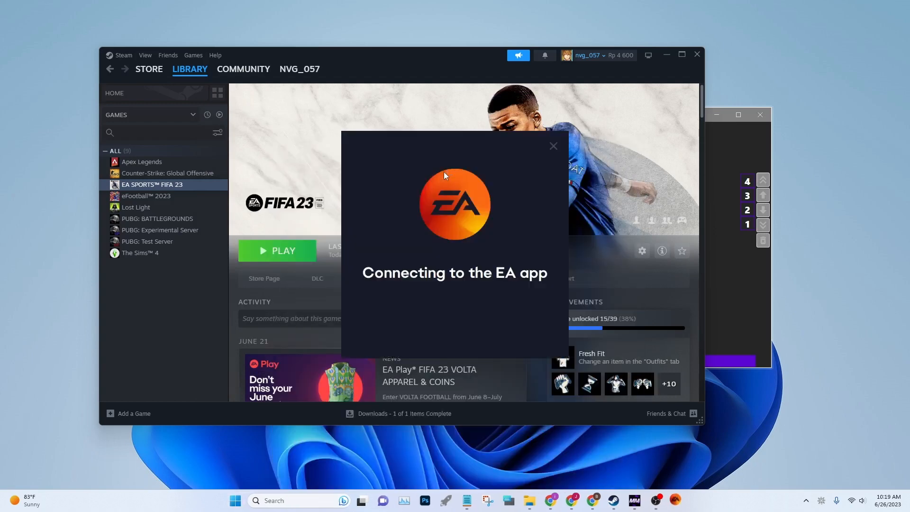
left_click(552, 145)
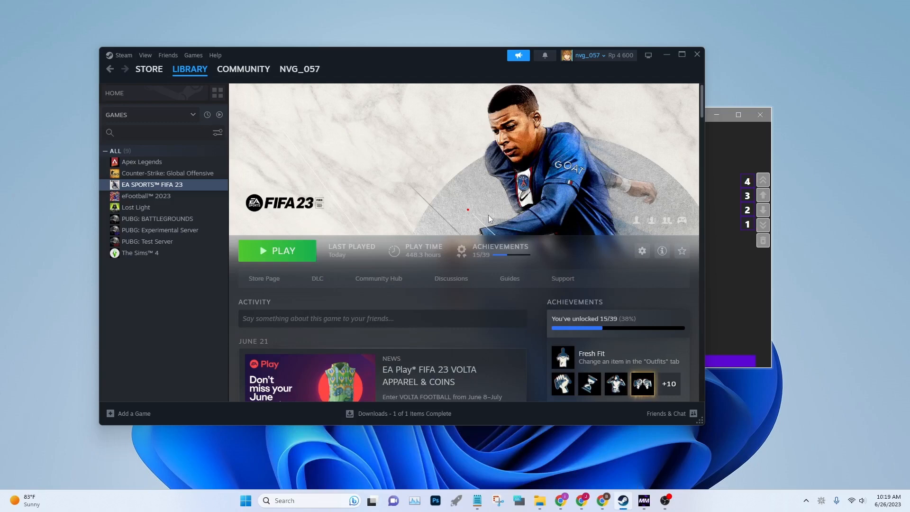
left_click(277, 251)
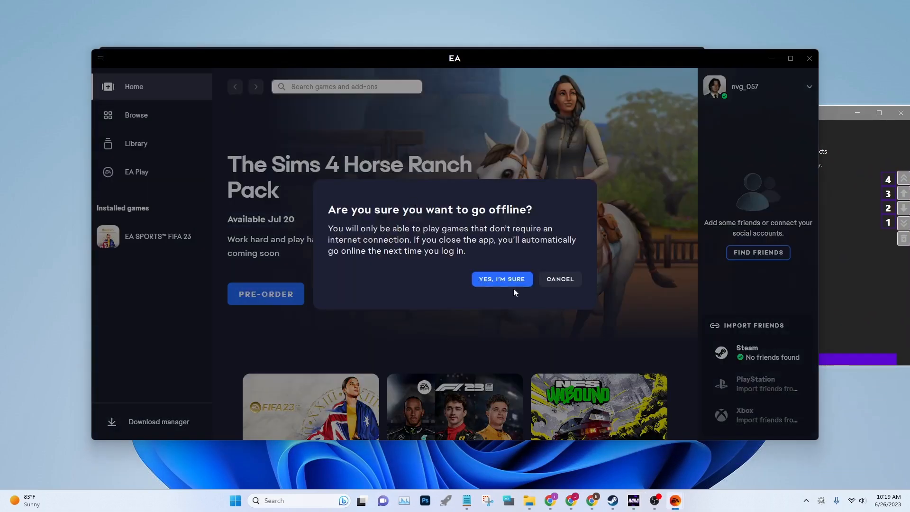
left_click(501, 279)
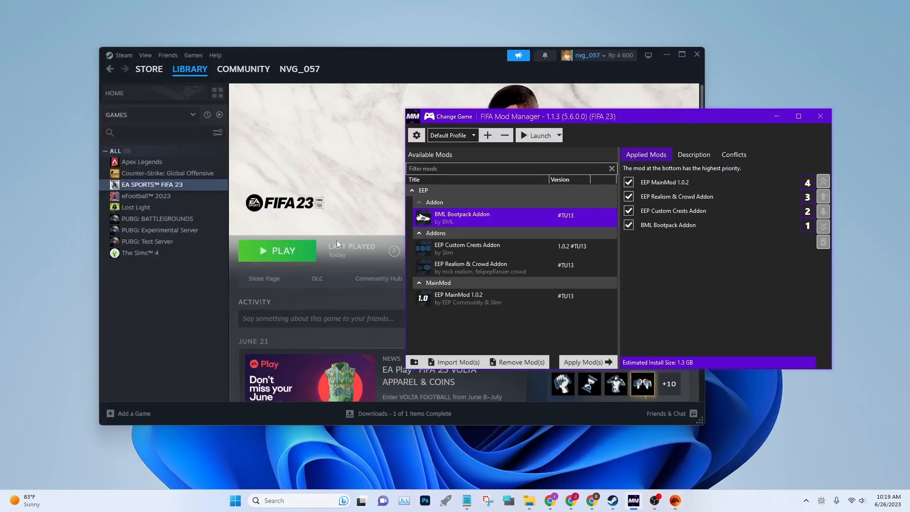
Launch FIFA 23 using 'Delete FIFAModData and launch' from the Launch dropdown.
left_click(558, 135)
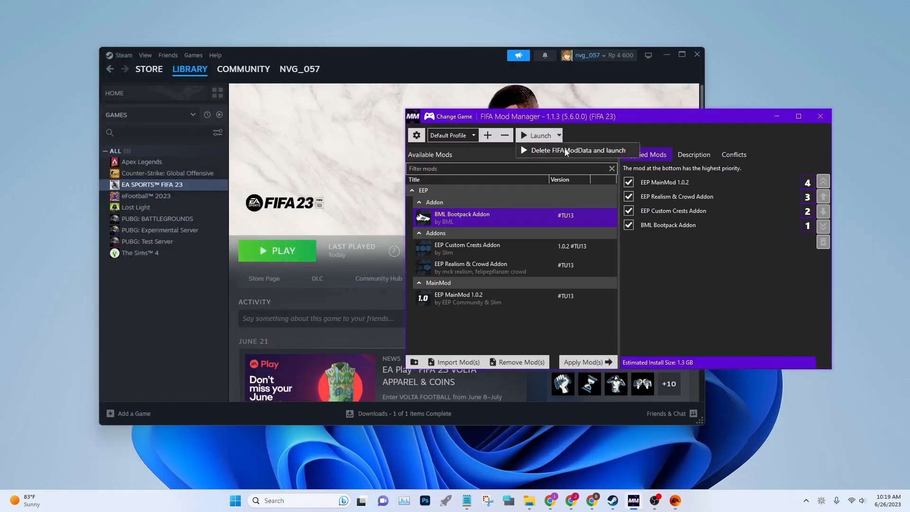
left_click(537, 135)
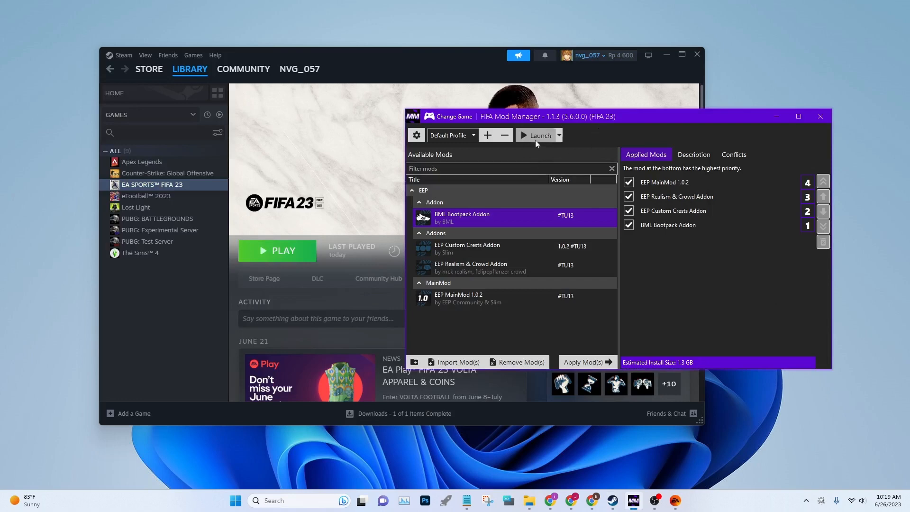
left_click(583, 362)
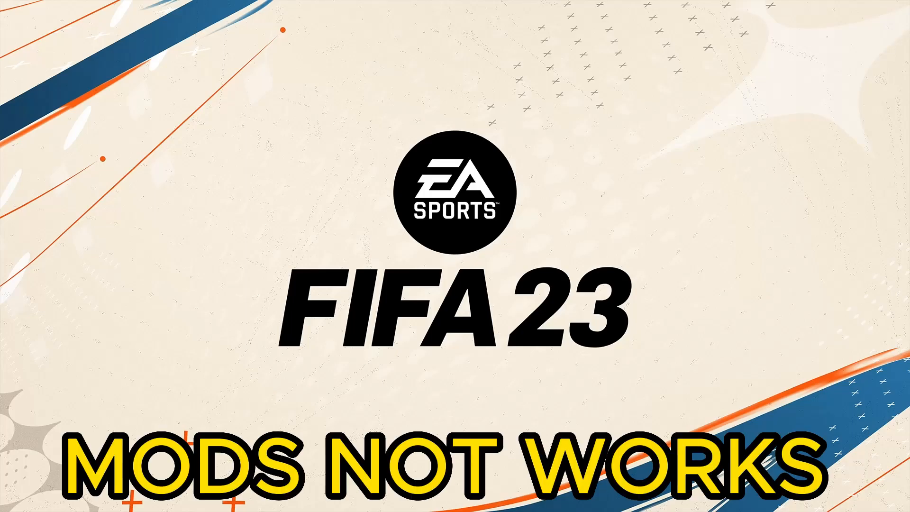
mouse_move(408, 359)
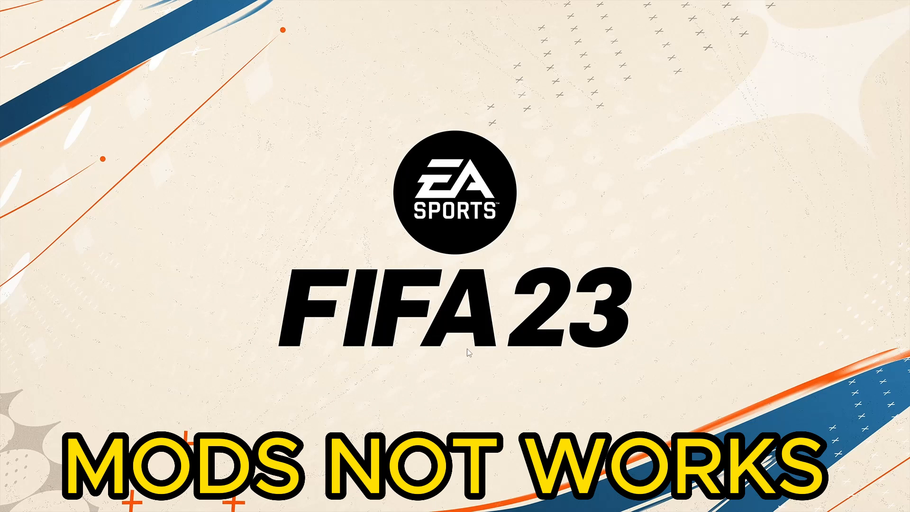
mouse_move(525, 338)
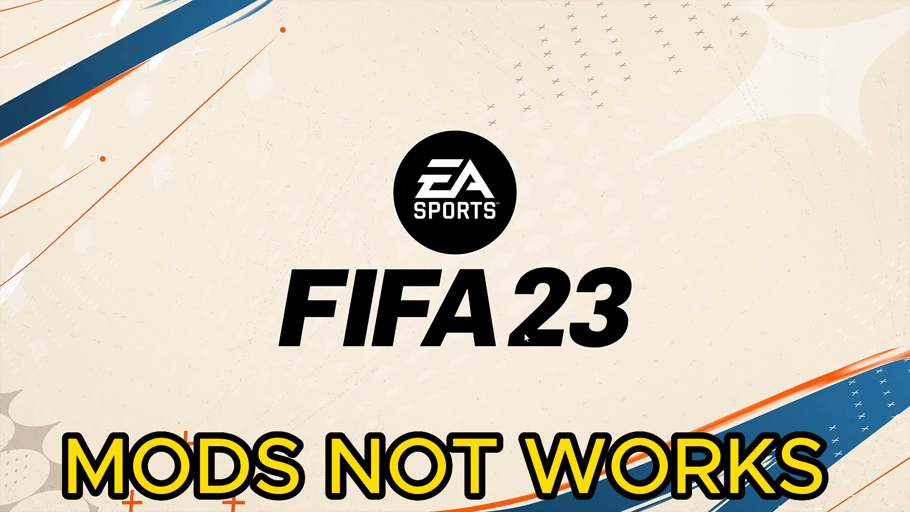
mouse_move(511, 313)
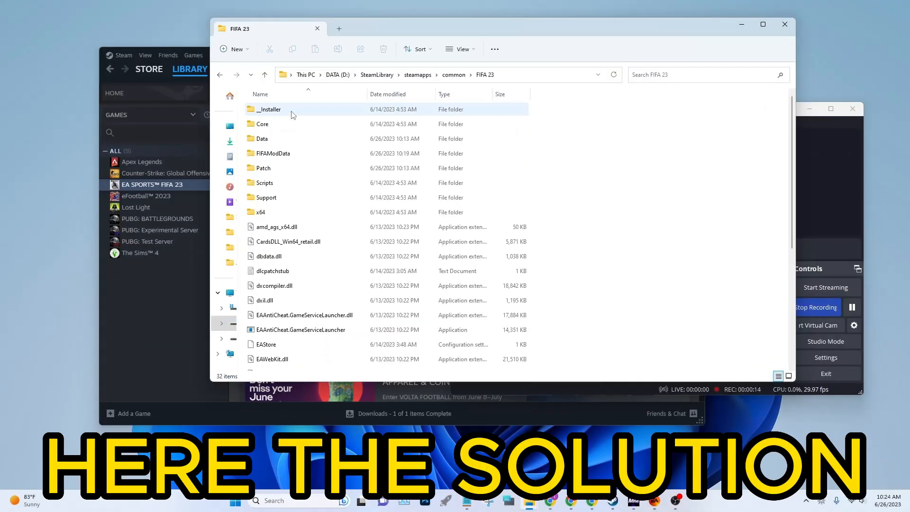
Delete the Data and Patch folders inside FIFA 23's FIFAModData folder, then close File Explorer.
double_click(273, 153)
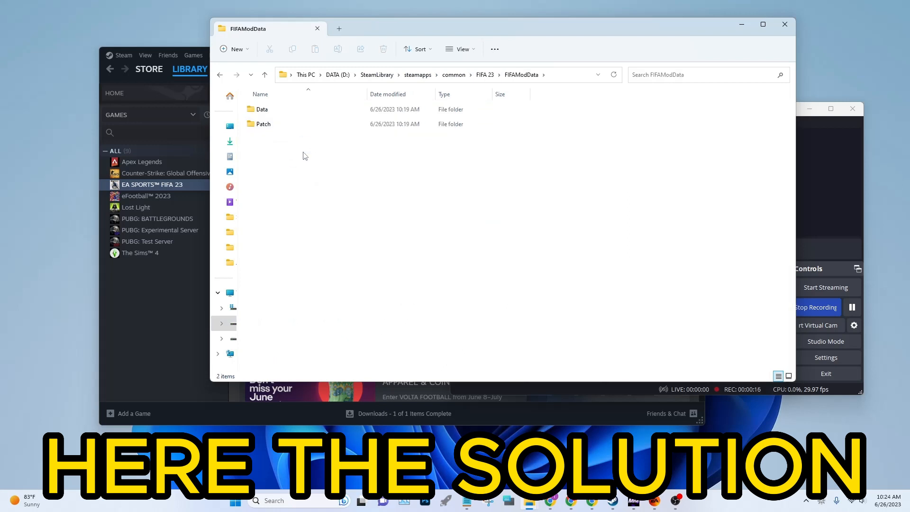
key("ctrl+a")
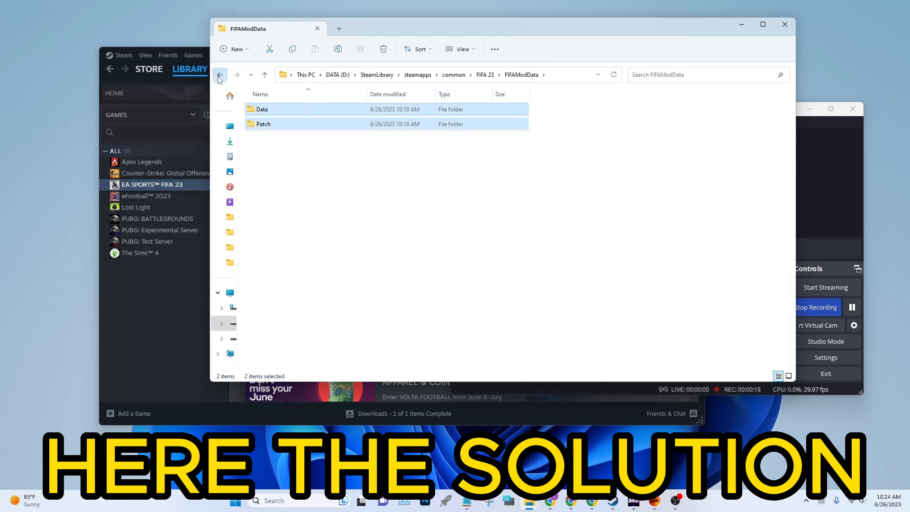
left_click(231, 98)
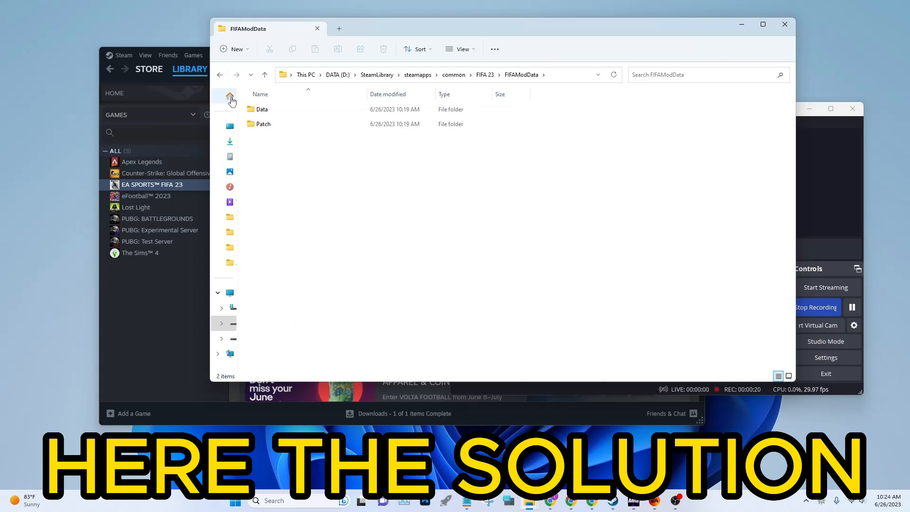
left_click(264, 74)
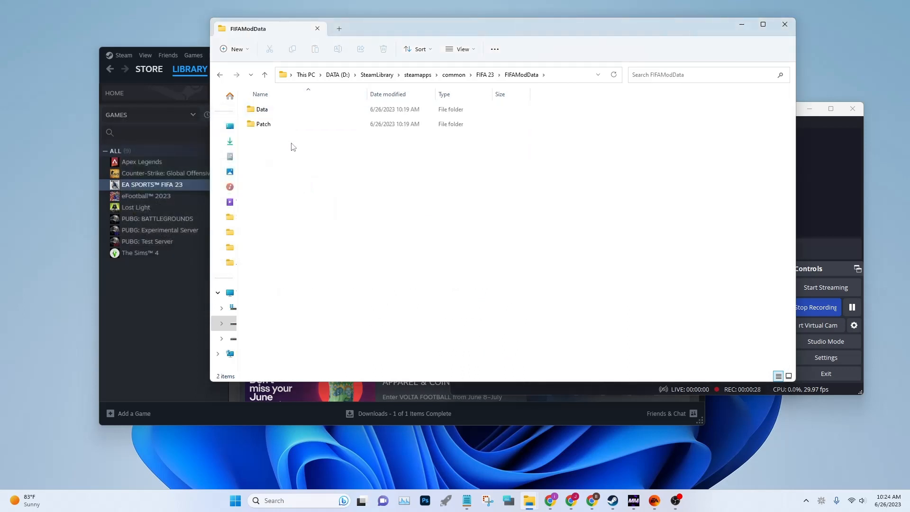
key("ctrl+a")
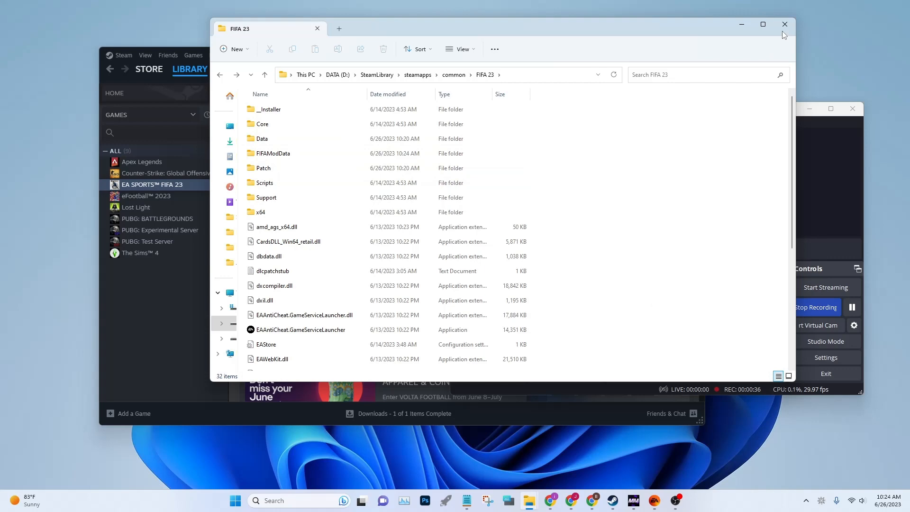
left_click(785, 24)
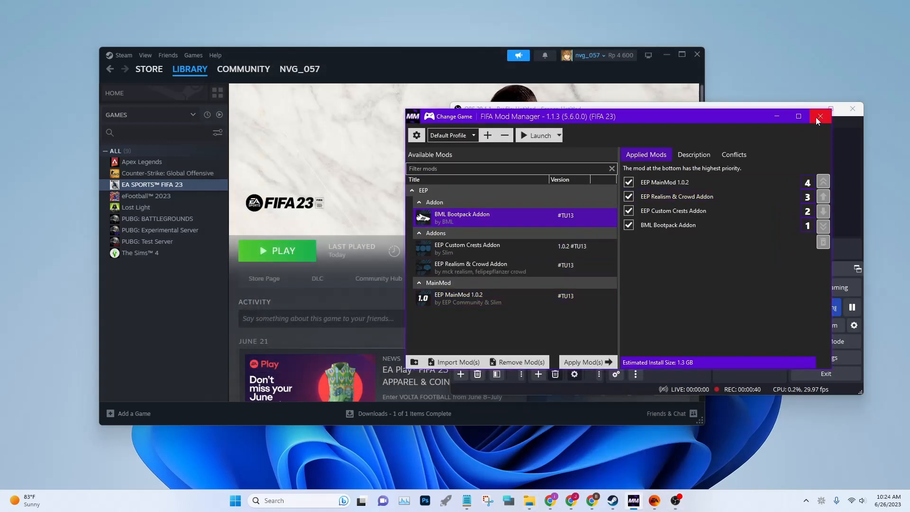
Close FIFA Mod Manager and start FIFA 23 with Play in the Steam library.
left_click(819, 116)
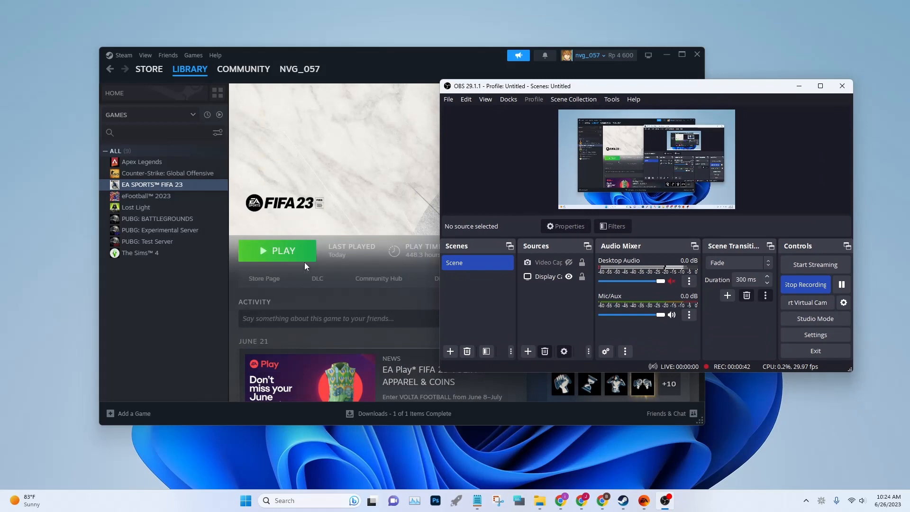
left_click(277, 251)
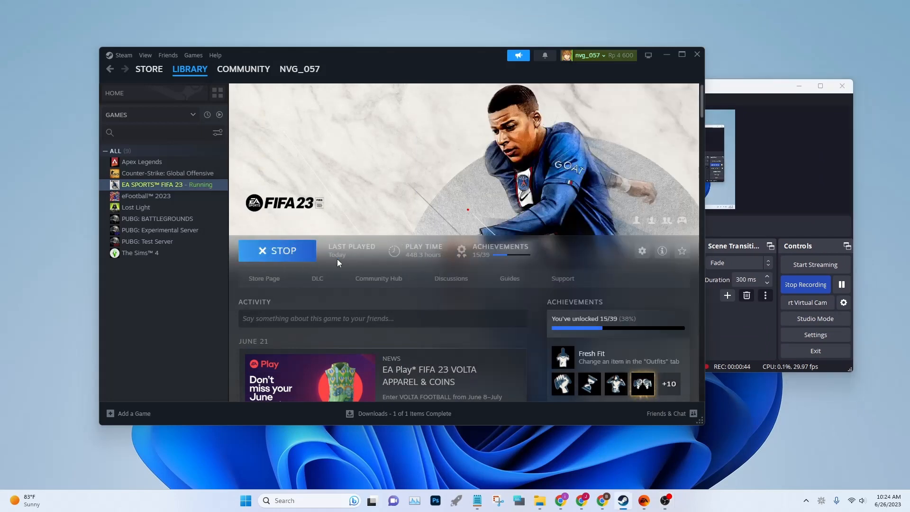
left_click(277, 250)
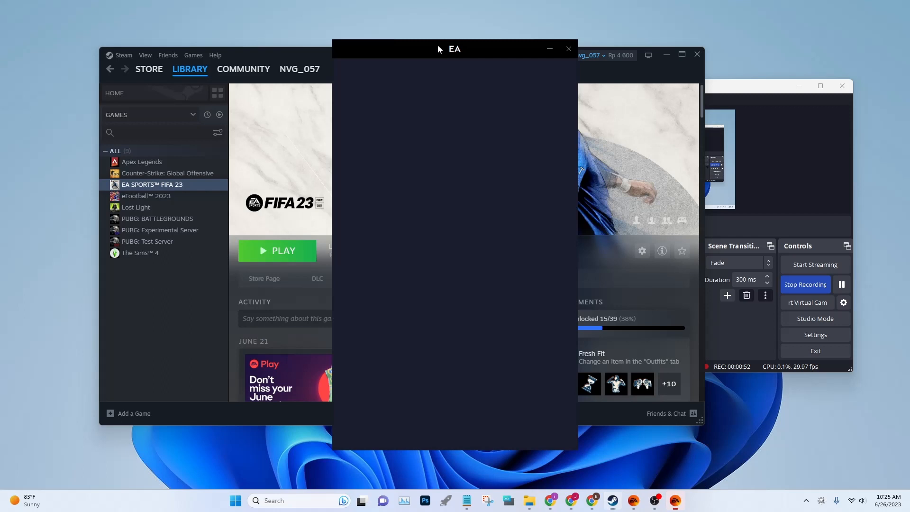
mouse_move(591, 501)
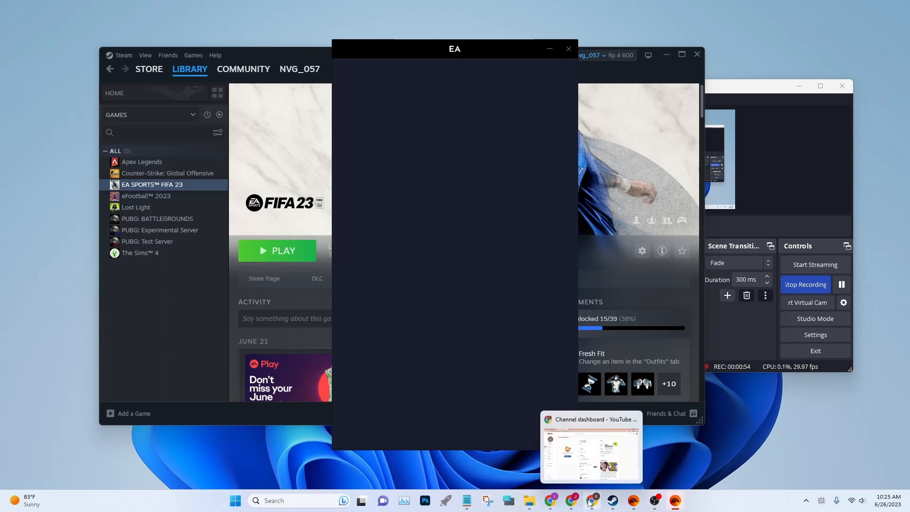
left_click(567, 49)
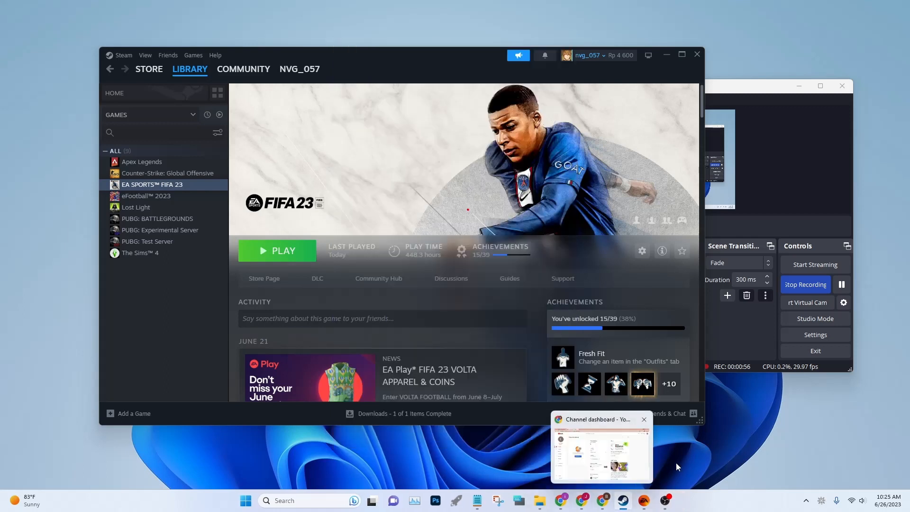
left_click(277, 250)
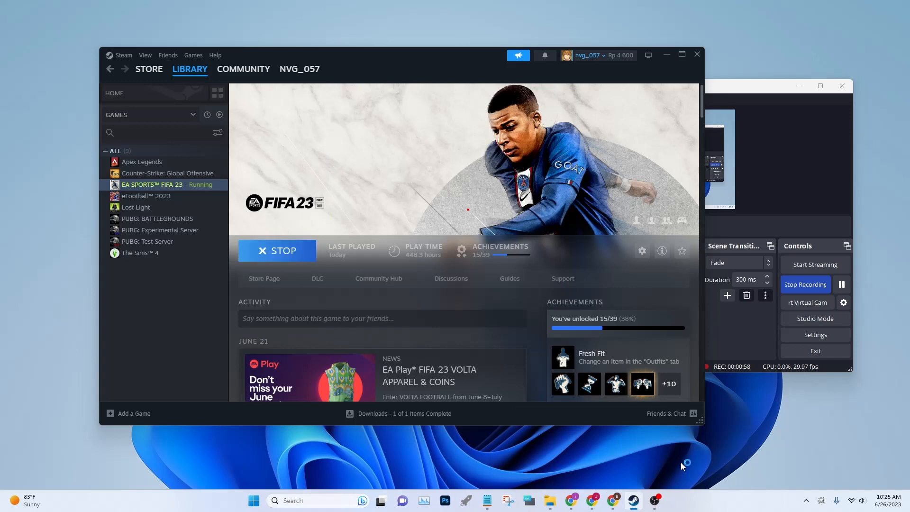